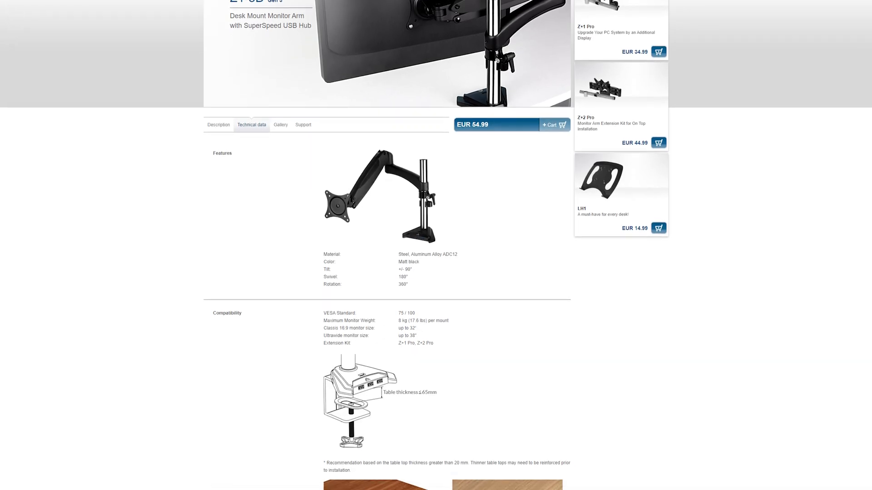
scroll("down", 3)
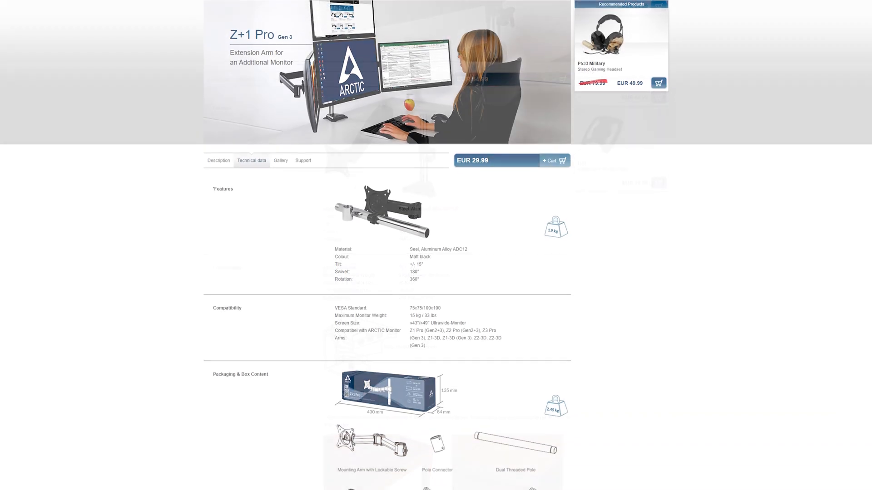
scroll("down", 3)
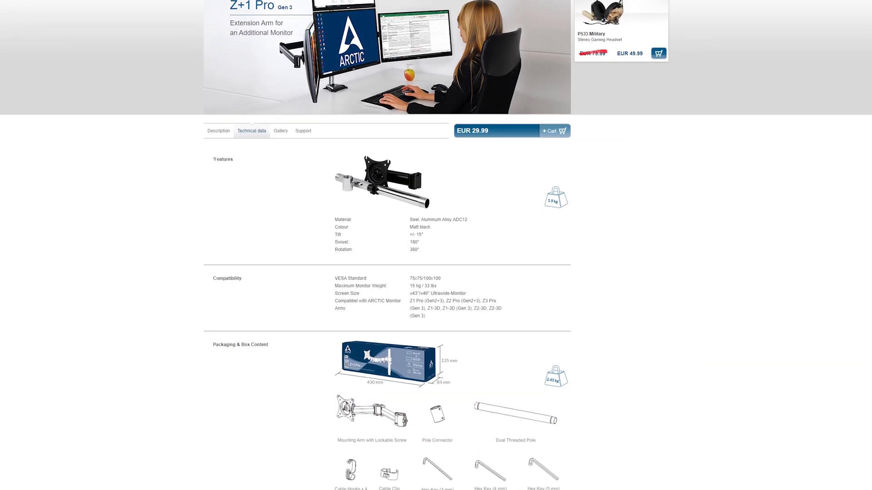
scroll("down", 3)
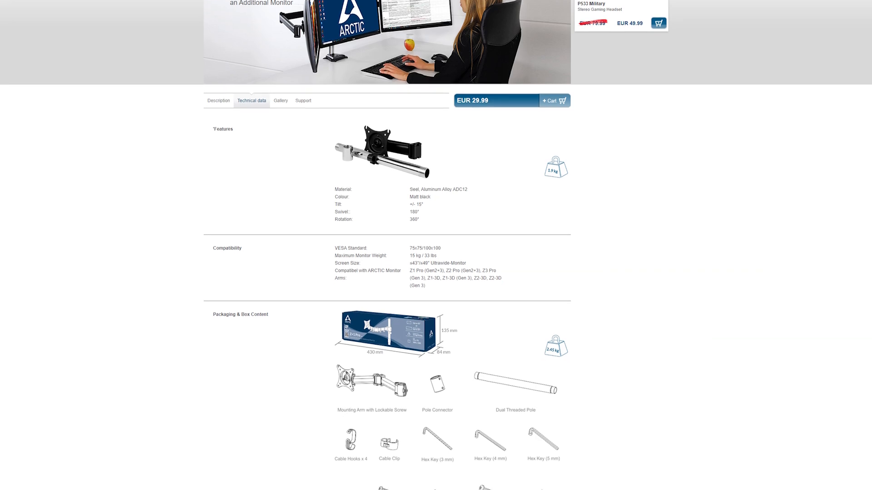